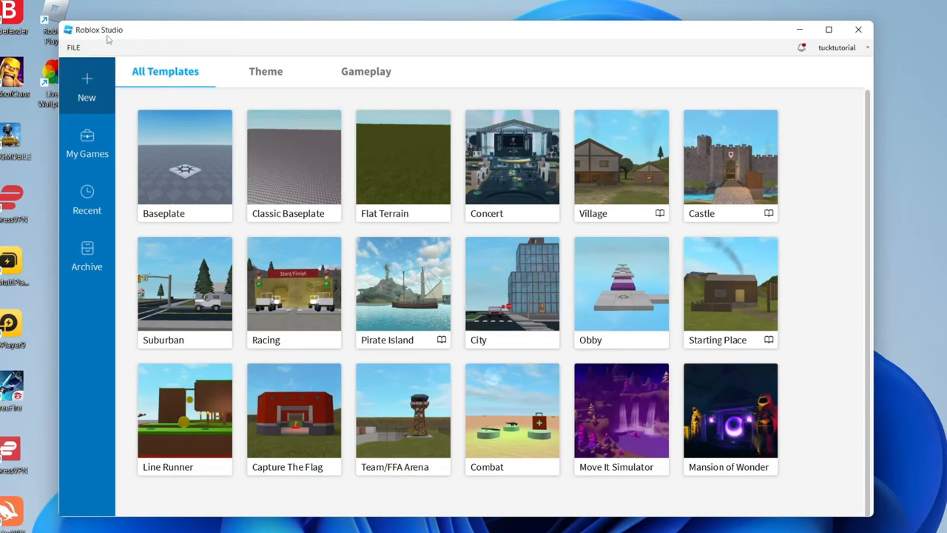
# Create a new place from the Concert template on the New page.
pyautogui.click(512, 157)
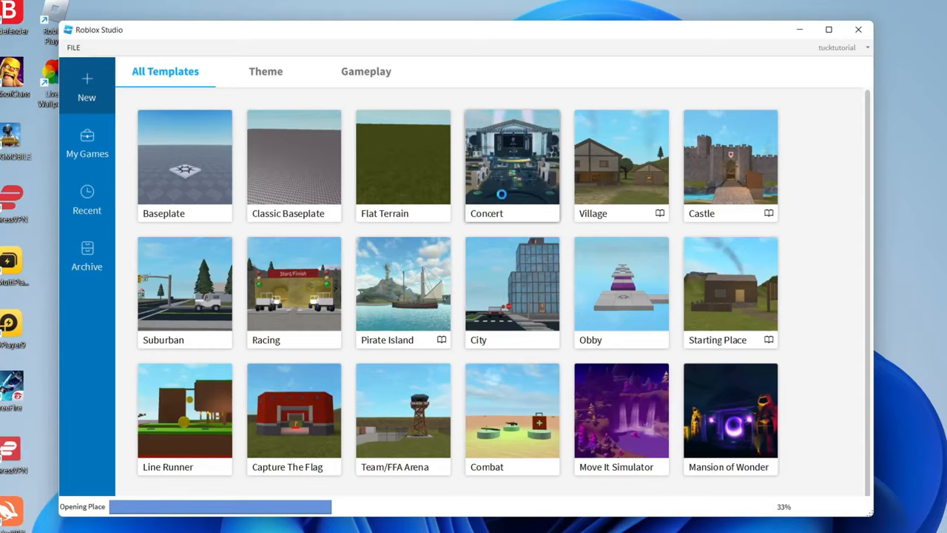
pyautogui.click(512, 157)
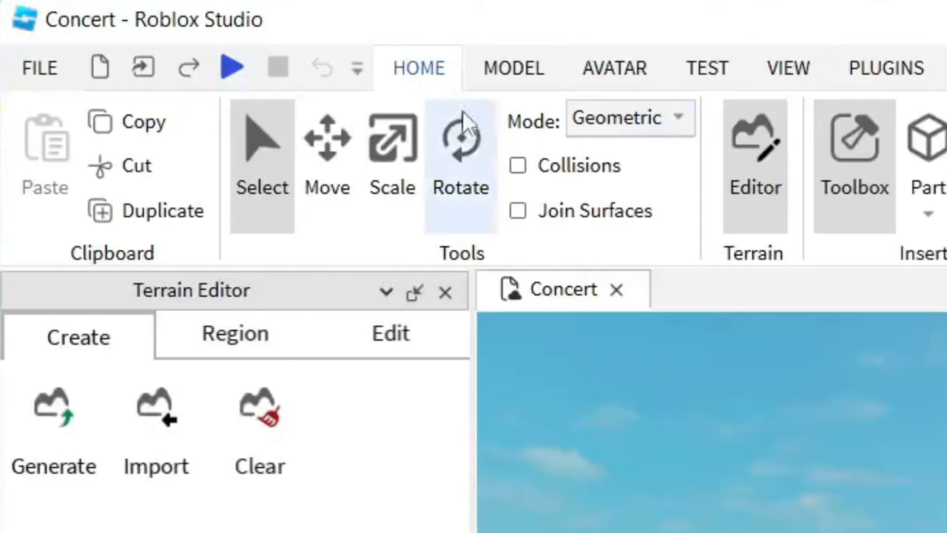
# Show the Team Create panel from the View tab's extra panels.
pyautogui.click(787, 68)
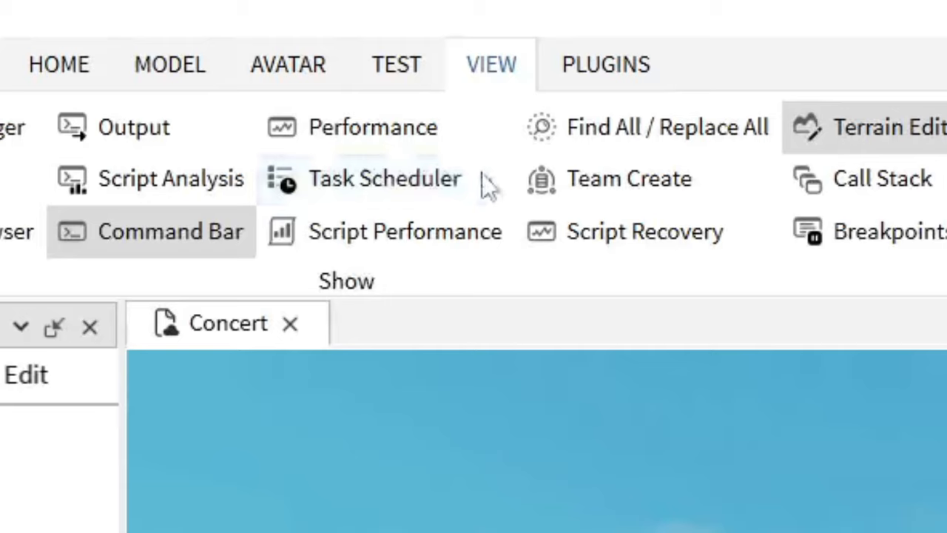
pyautogui.click(628, 178)
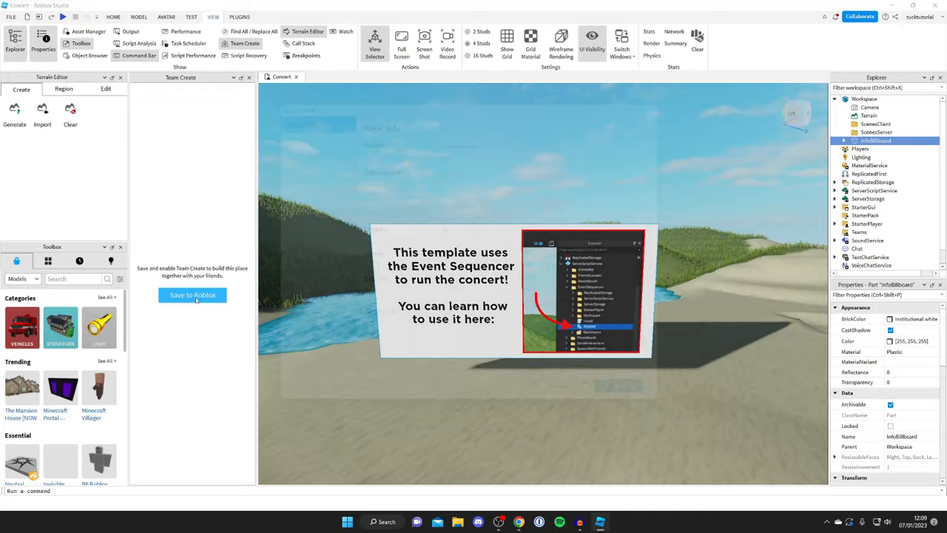
# Save the place to Roblox as 'Team Create Example' with Team Create left on.
pyautogui.click(193, 295)
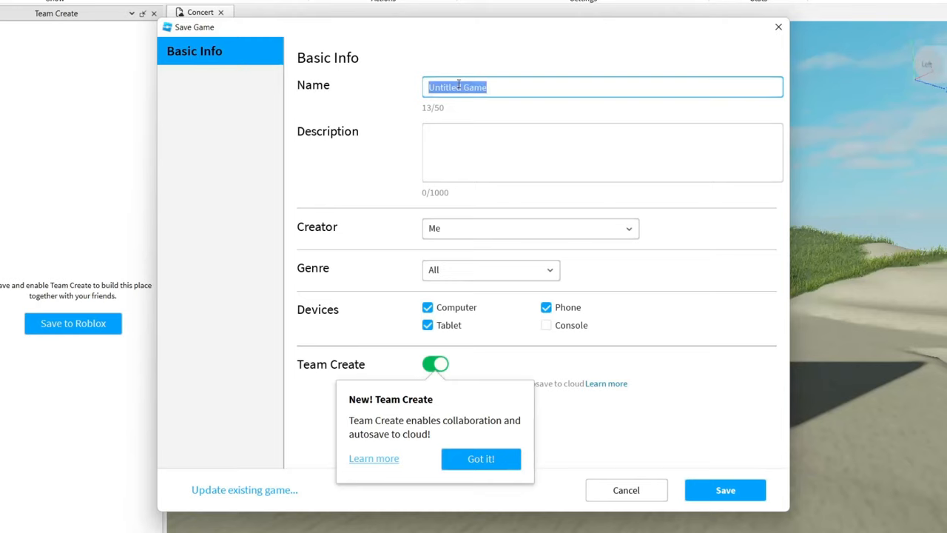
pyautogui.write('Team Create Example')
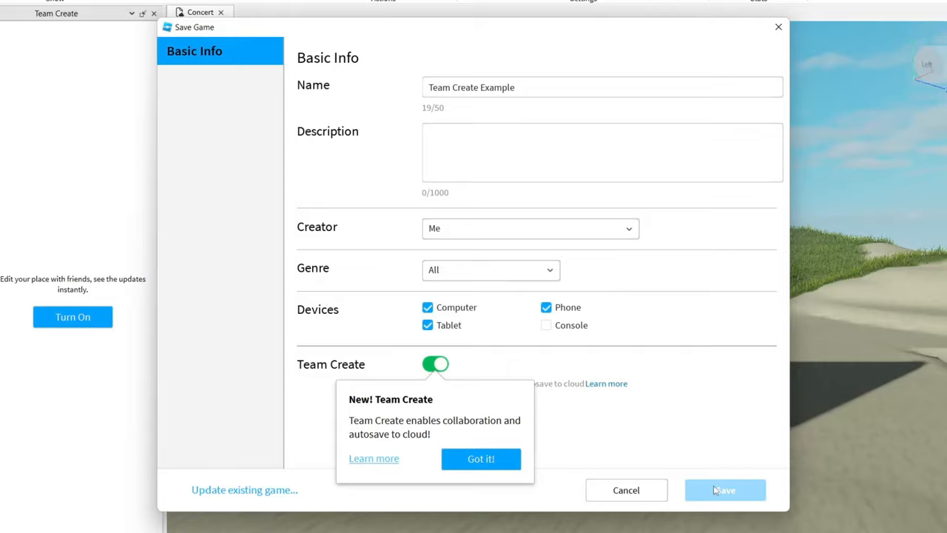
pyautogui.click(723, 490)
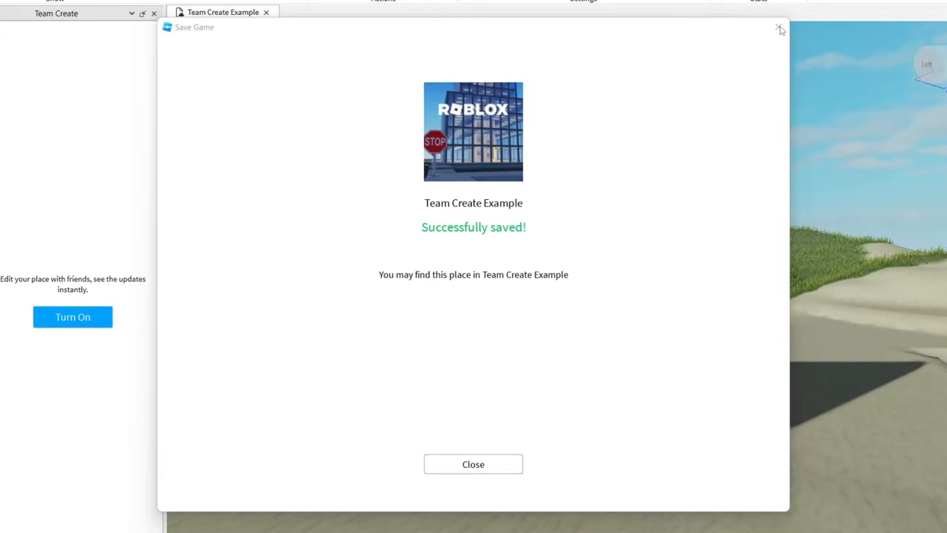
# Dismiss the save confirmation and switch Team Create on for the place.
pyautogui.click(473, 465)
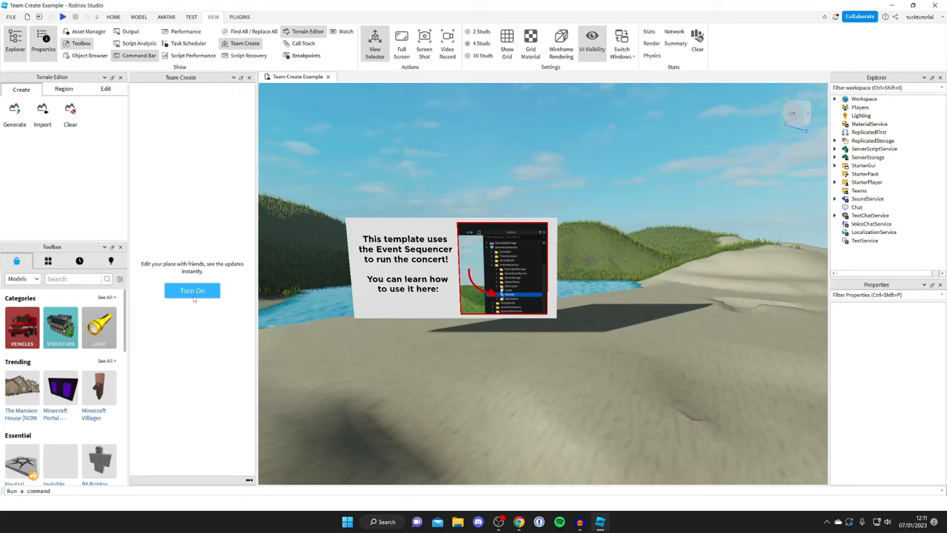
pyautogui.click(192, 290)
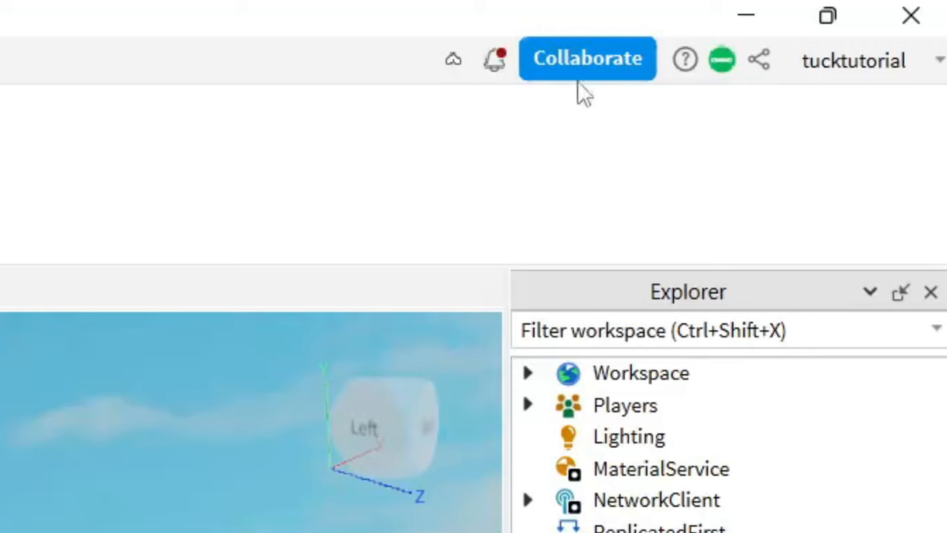
# Add the friend 'guiderealmvid' as a collaborator with Edit permission.
pyautogui.click(586, 59)
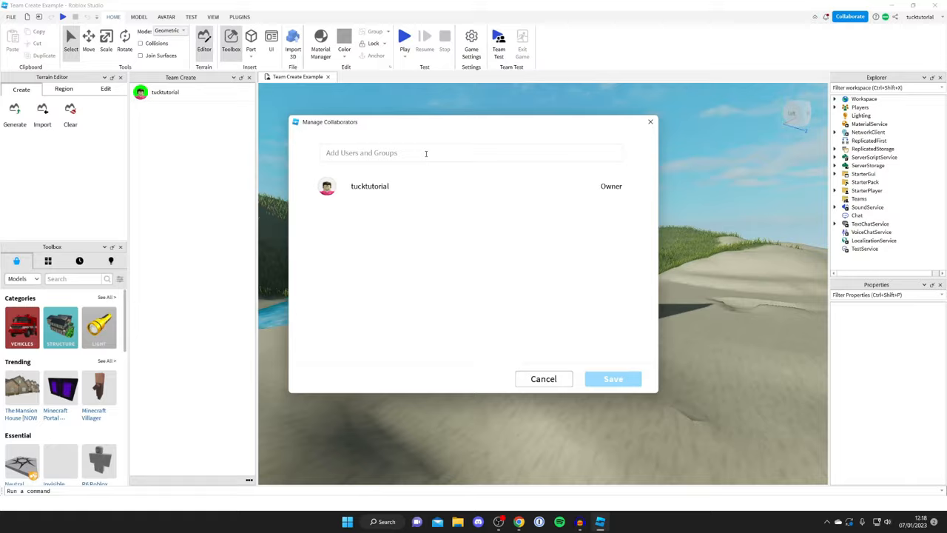
pyautogui.write('guiderealmvideo')
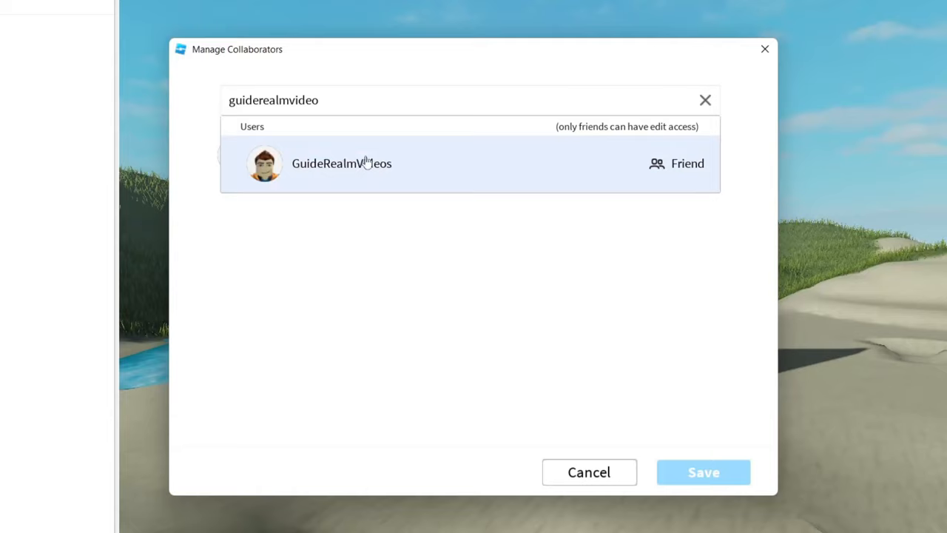
pyautogui.click(340, 163)
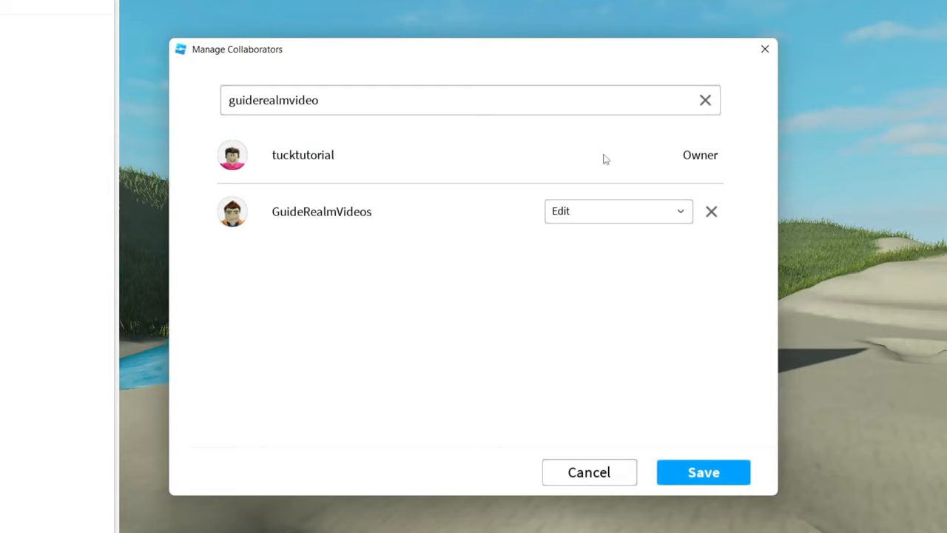
pyautogui.click(619, 210)
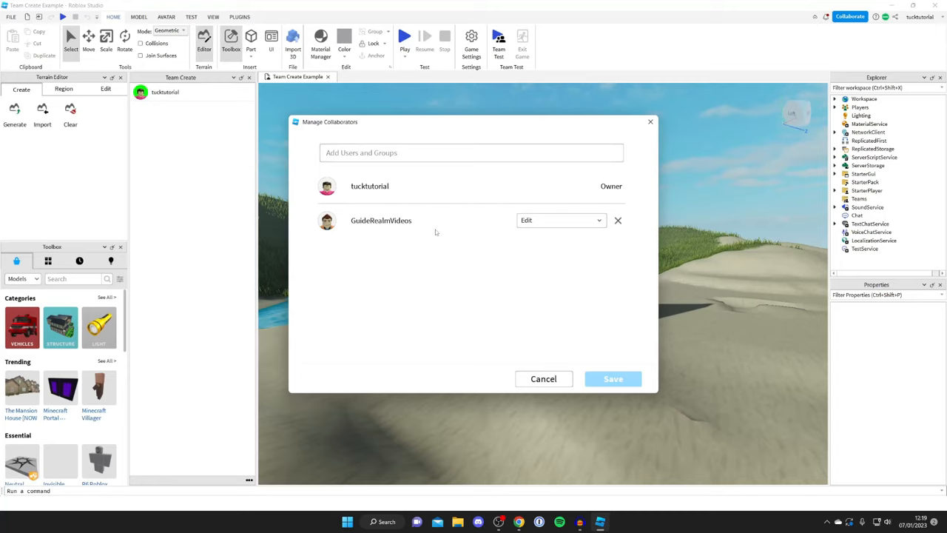
pyautogui.moveTo(639, 148)
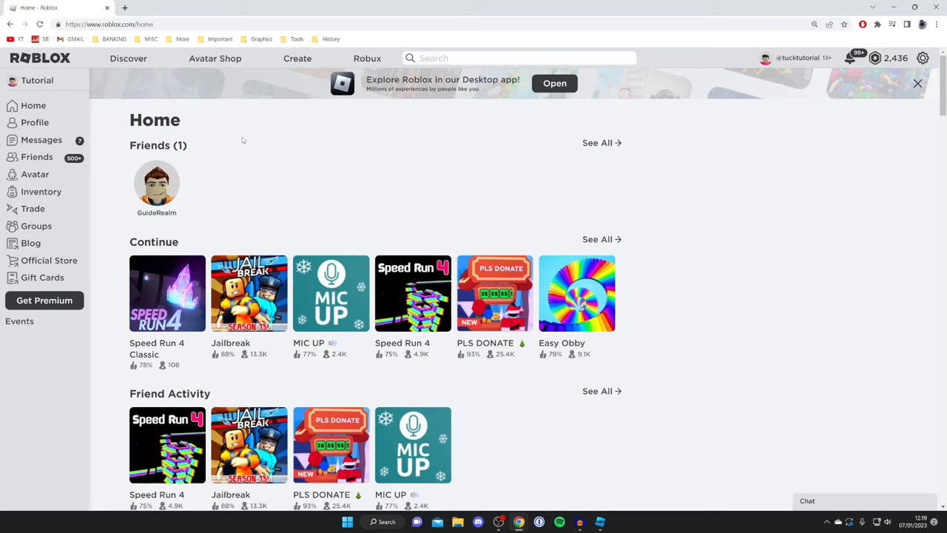
# From the site's Create area, go to the Team Create Example experience page.
pyautogui.click(314, 57)
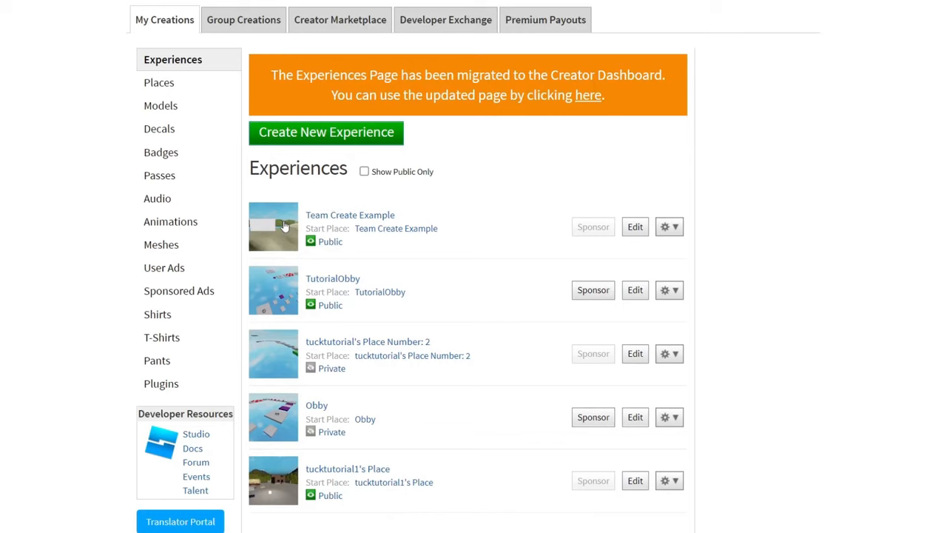
pyautogui.moveTo(383, 232)
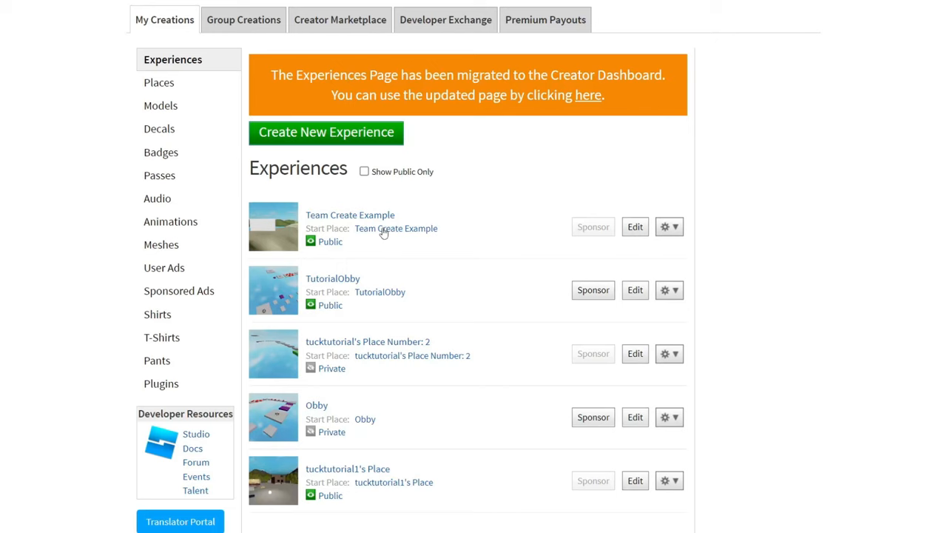
pyautogui.click(349, 215)
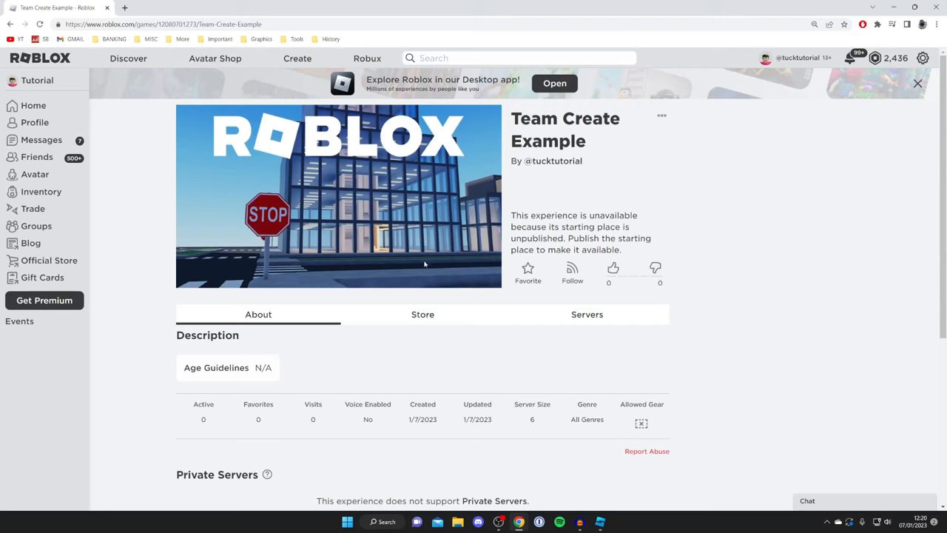
# Launch Team Create Example for editing in Studio via the experience page's Edit option.
pyautogui.click(553, 83)
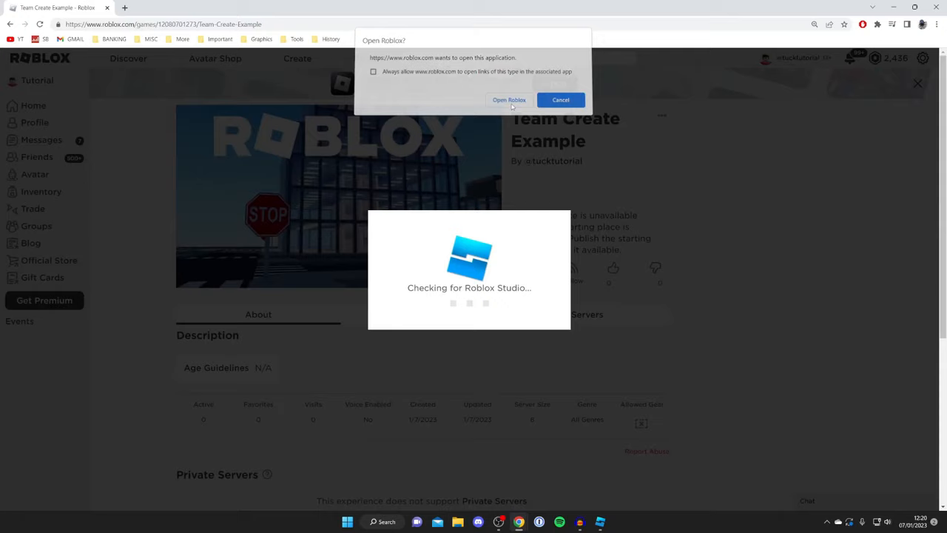